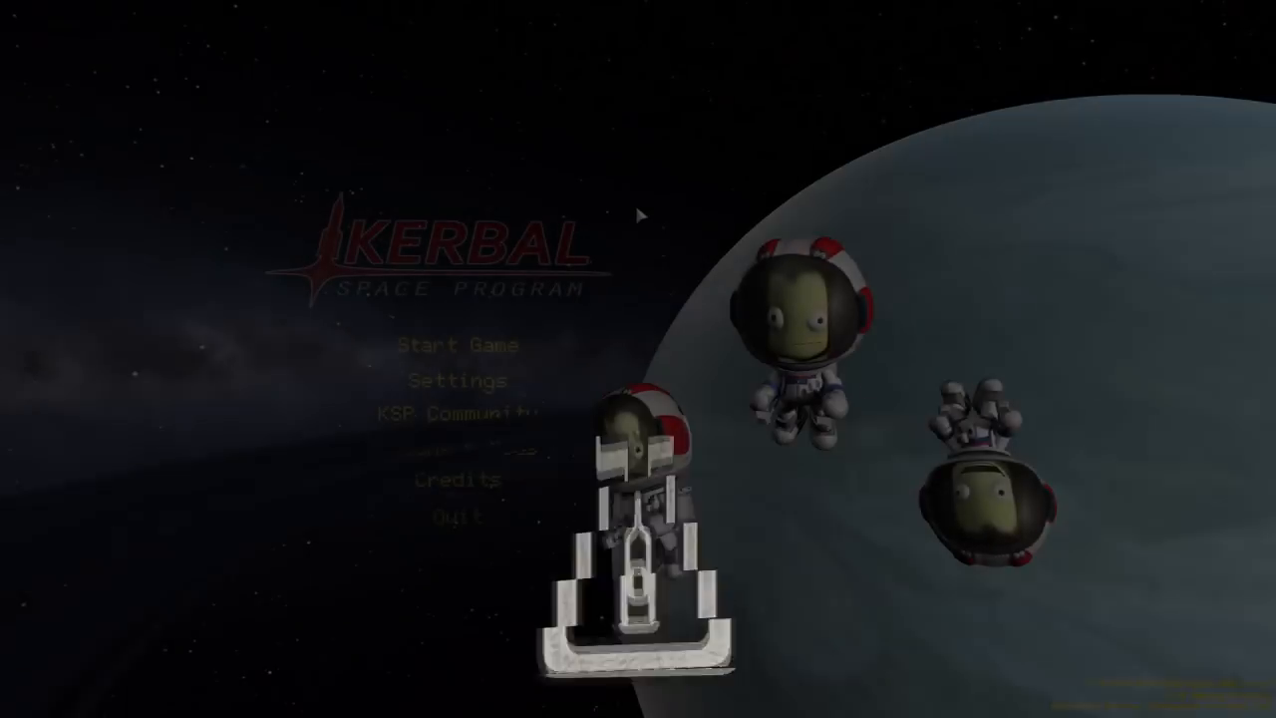
- Load the Kerbal Origins saved game from the main menu via Start Game and Resume Saved
{"action": "left_click", "coordinate": [455, 345]}
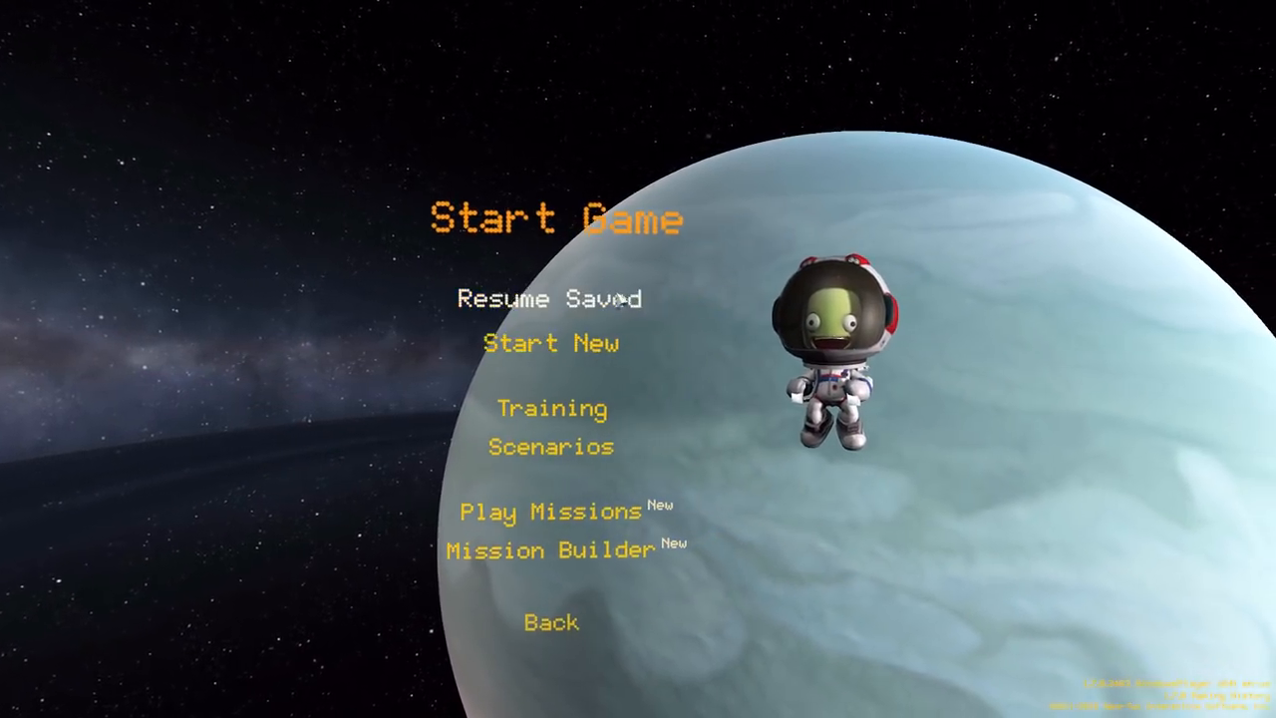
{"action": "left_click", "coordinate": [550, 299]}
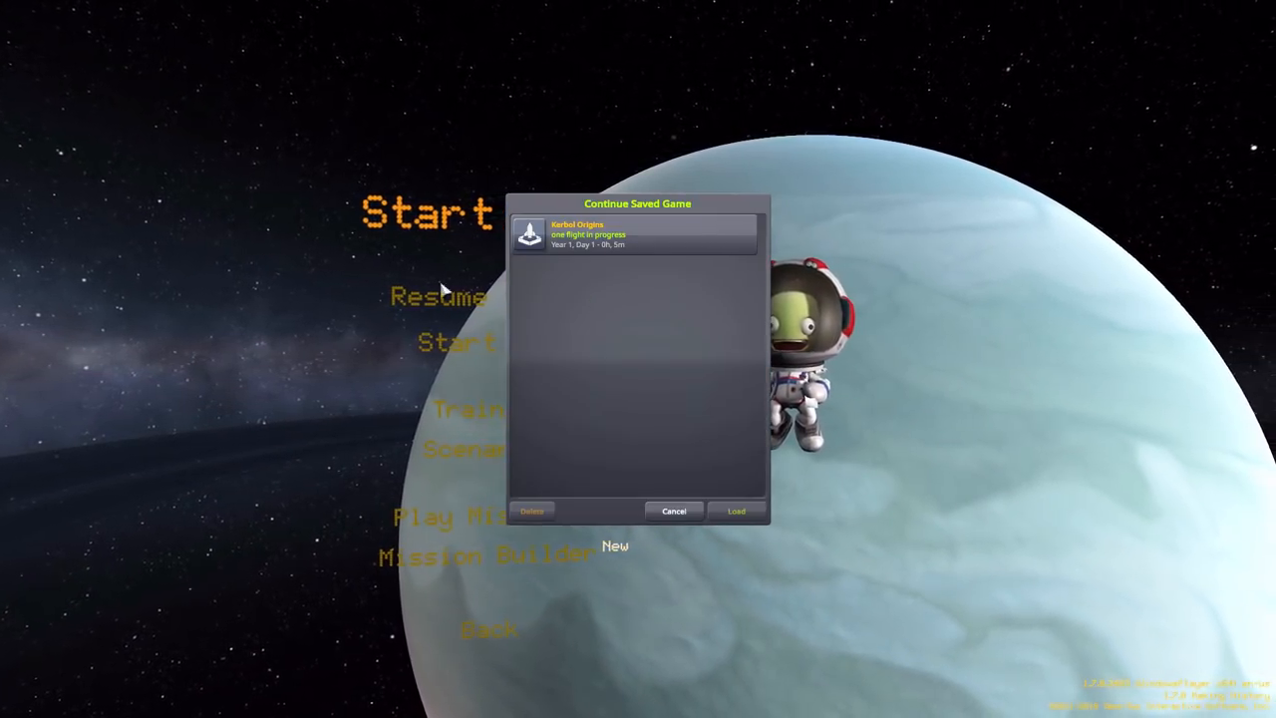
{"action": "left_click", "coordinate": [736, 511]}
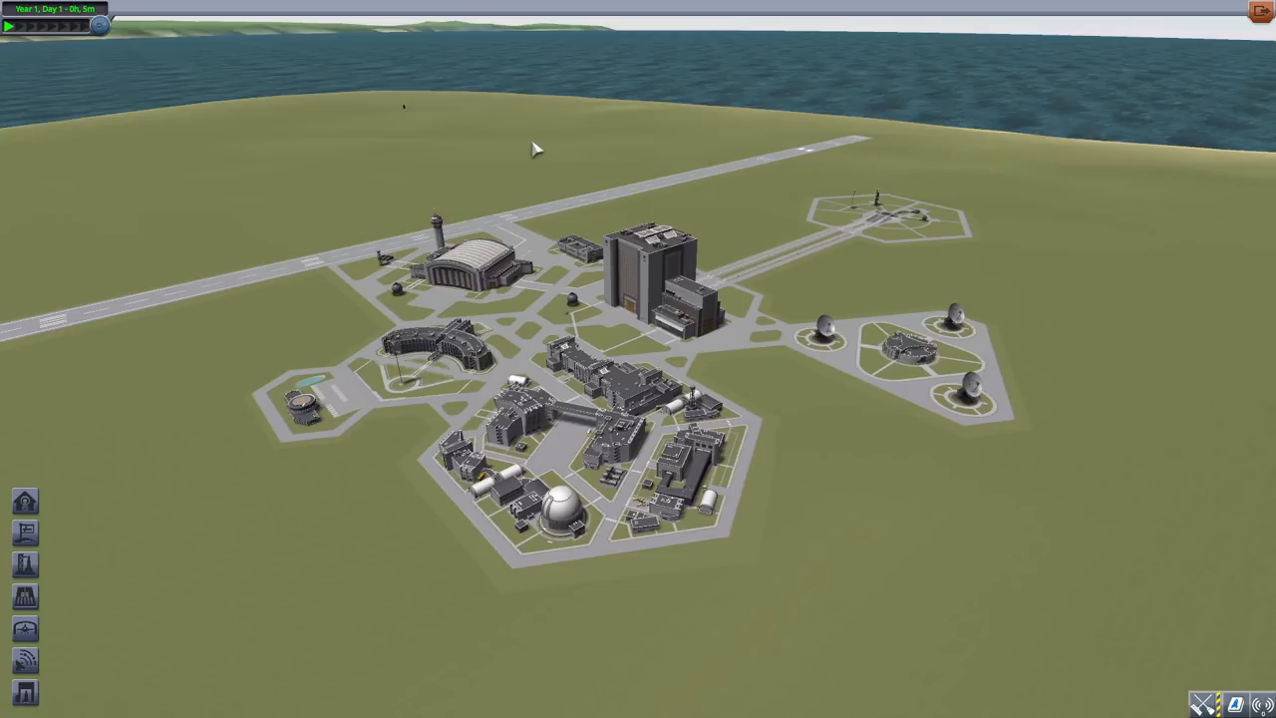
{"action": "mouse_move", "coordinate": [710, 184]}
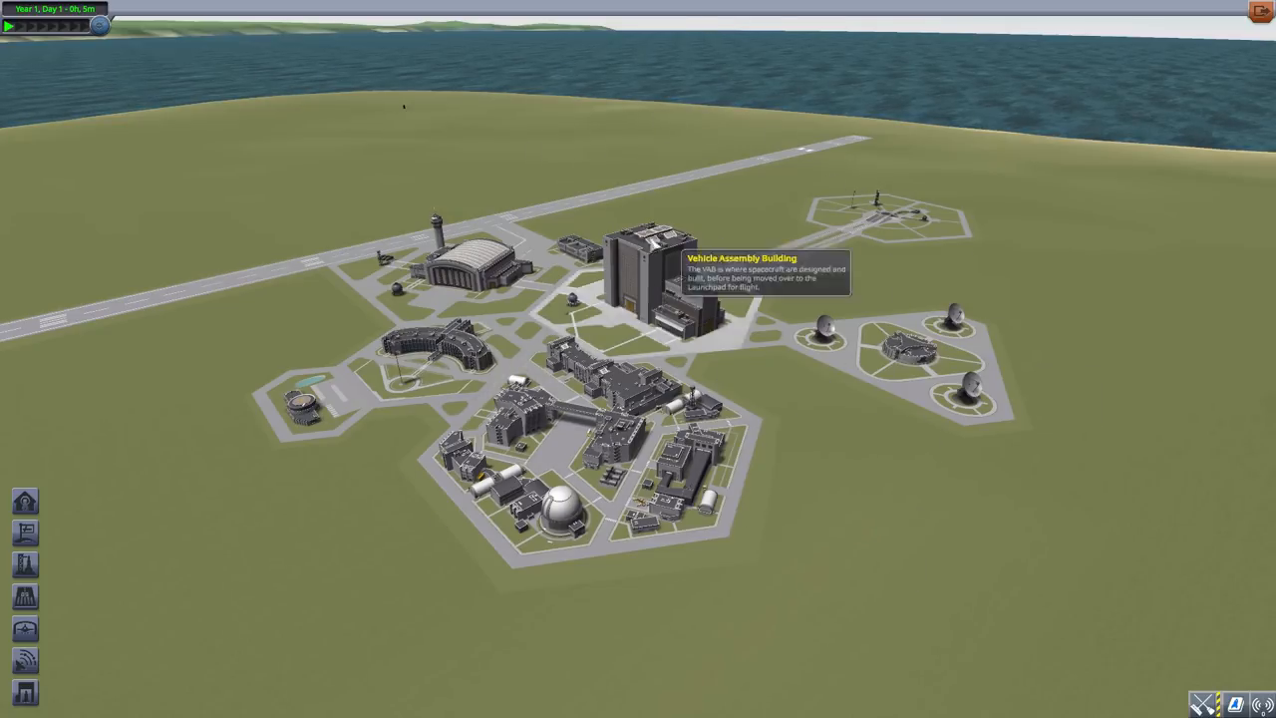
{"action": "mouse_move", "coordinate": [698, 144]}
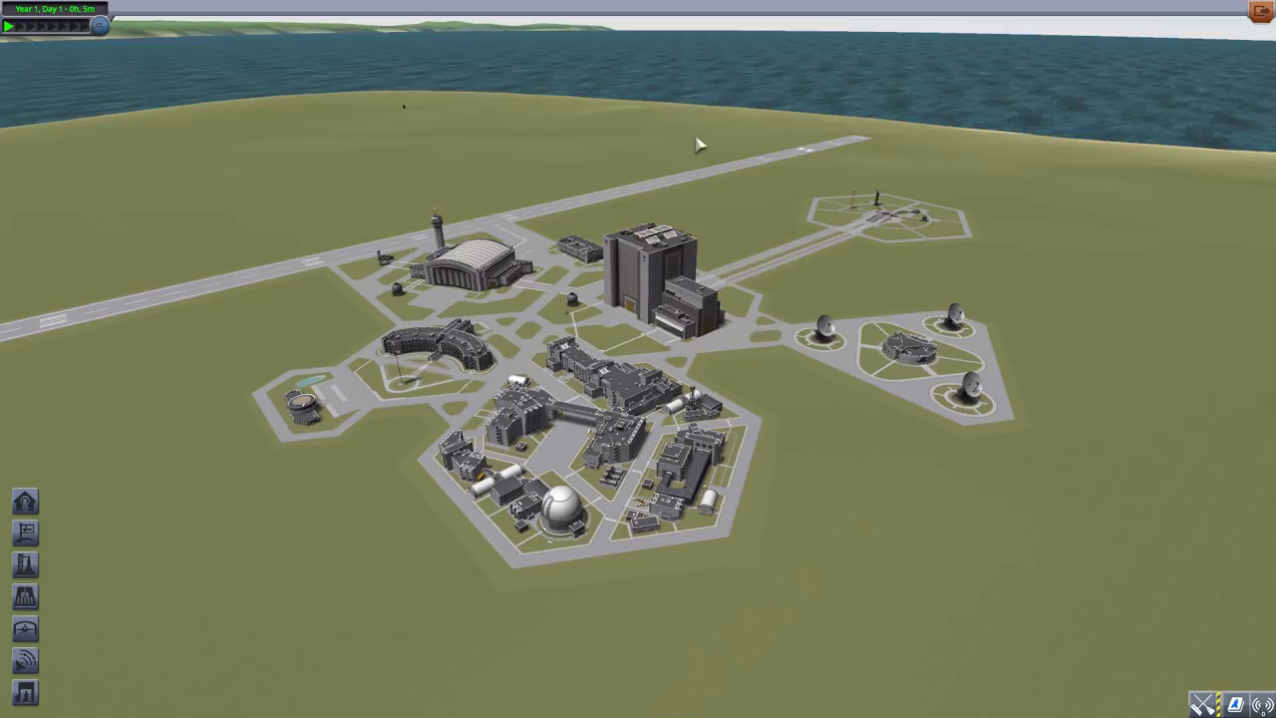
{"action": "mouse_move", "coordinate": [682, 127]}
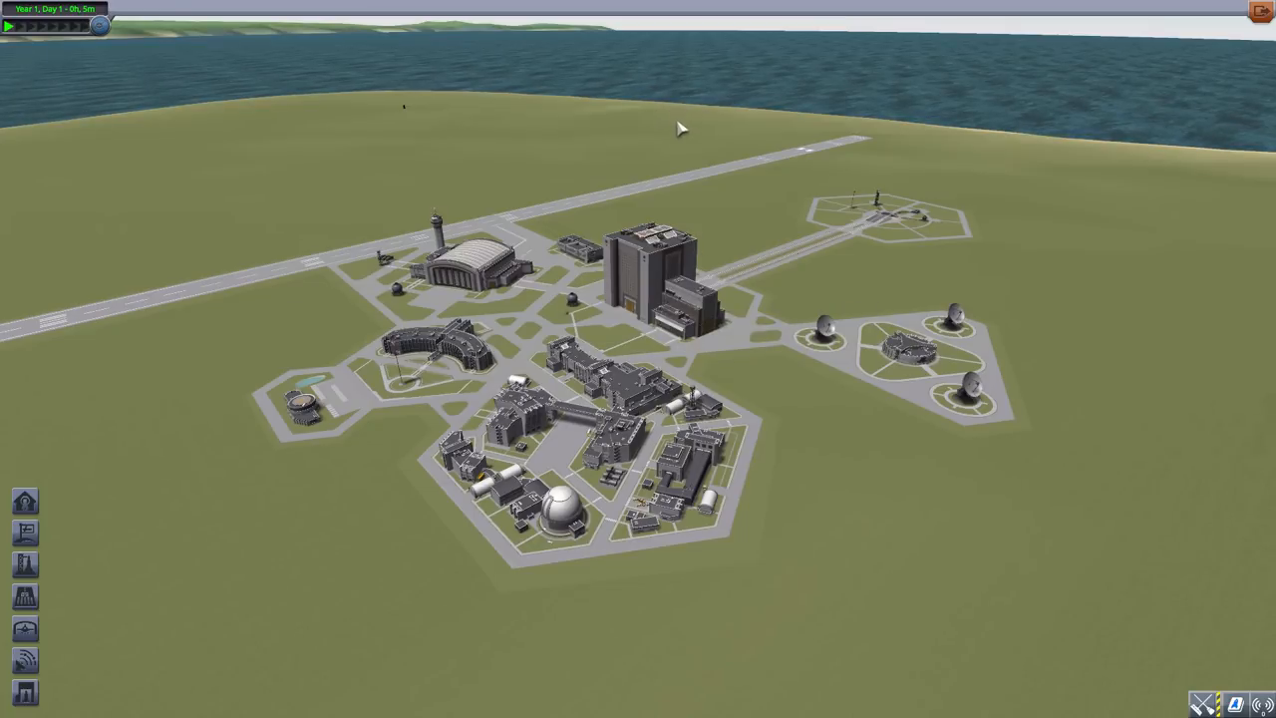
{"action": "mouse_move", "coordinate": [566, 167]}
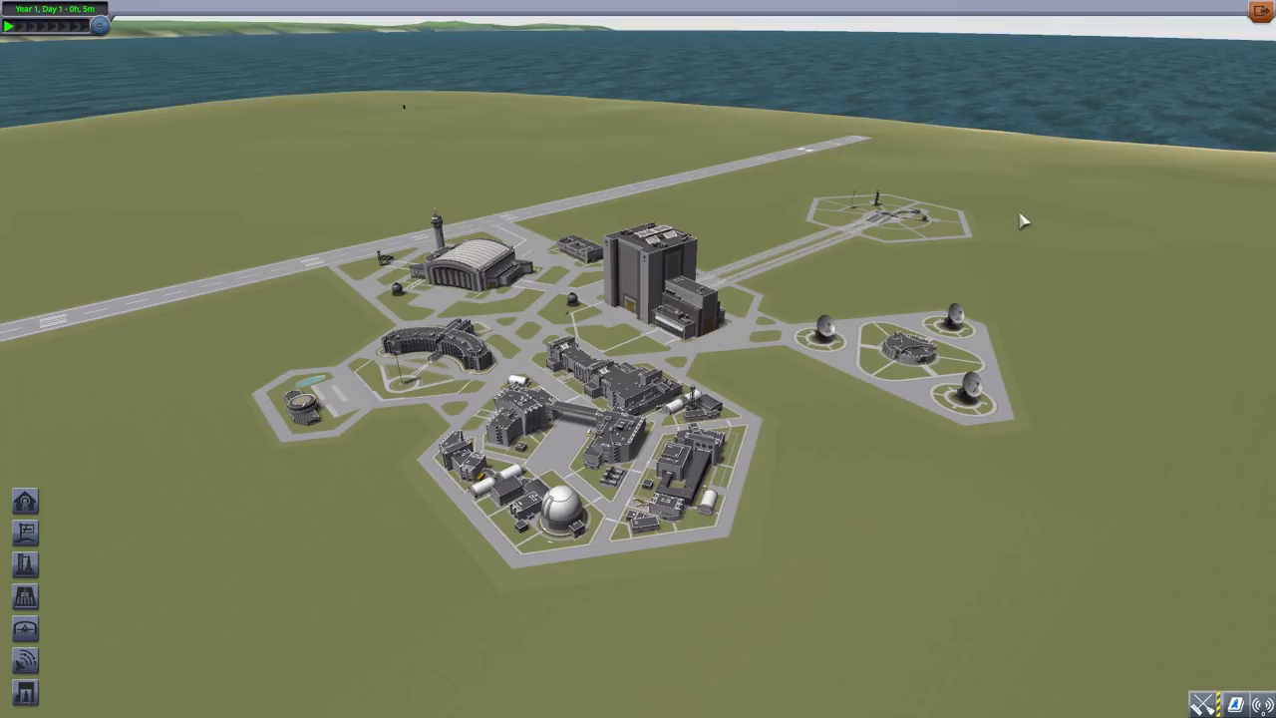
{"action": "mouse_move", "coordinate": [766, 178]}
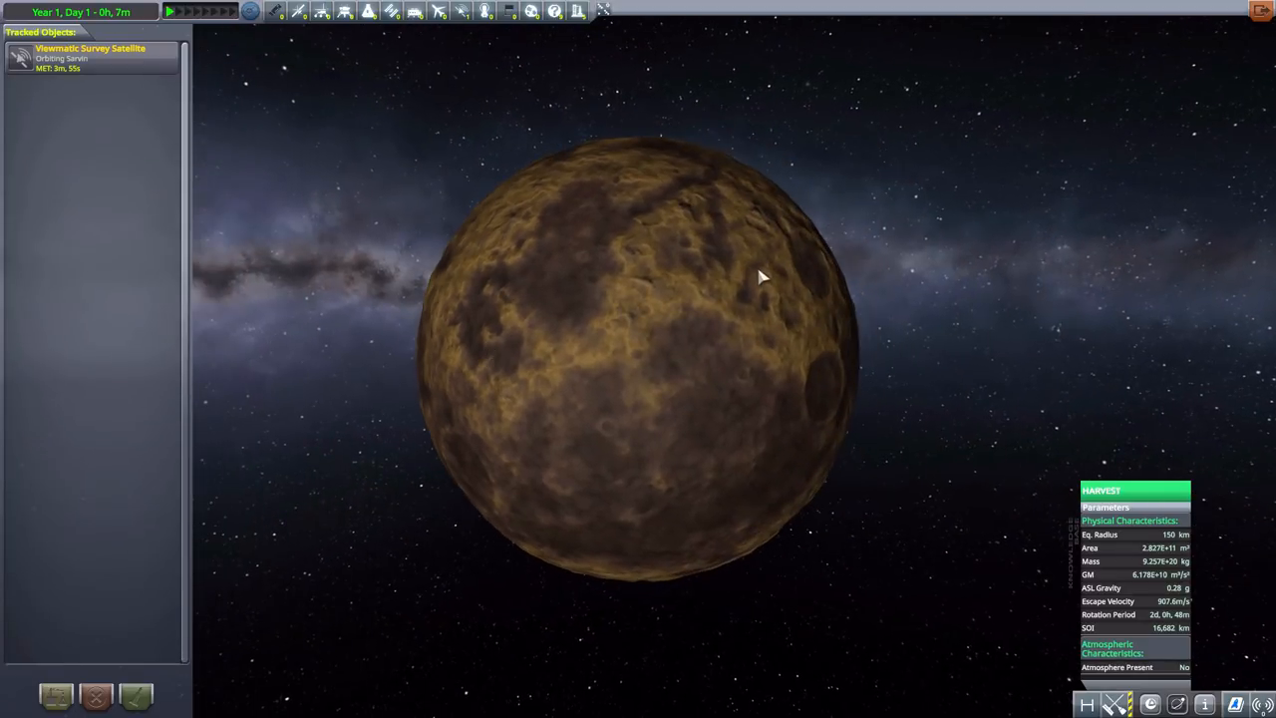
{"action": "mouse_move", "coordinate": [698, 208]}
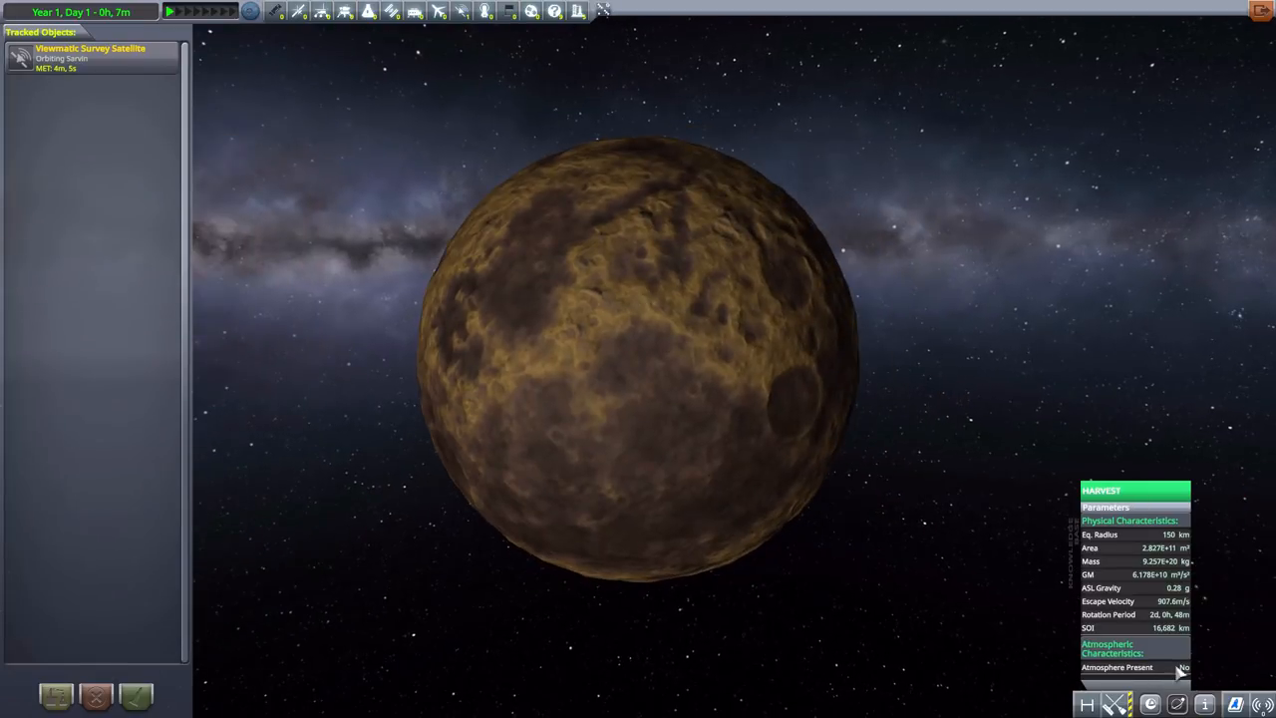
{"action": "mouse_move", "coordinate": [794, 357]}
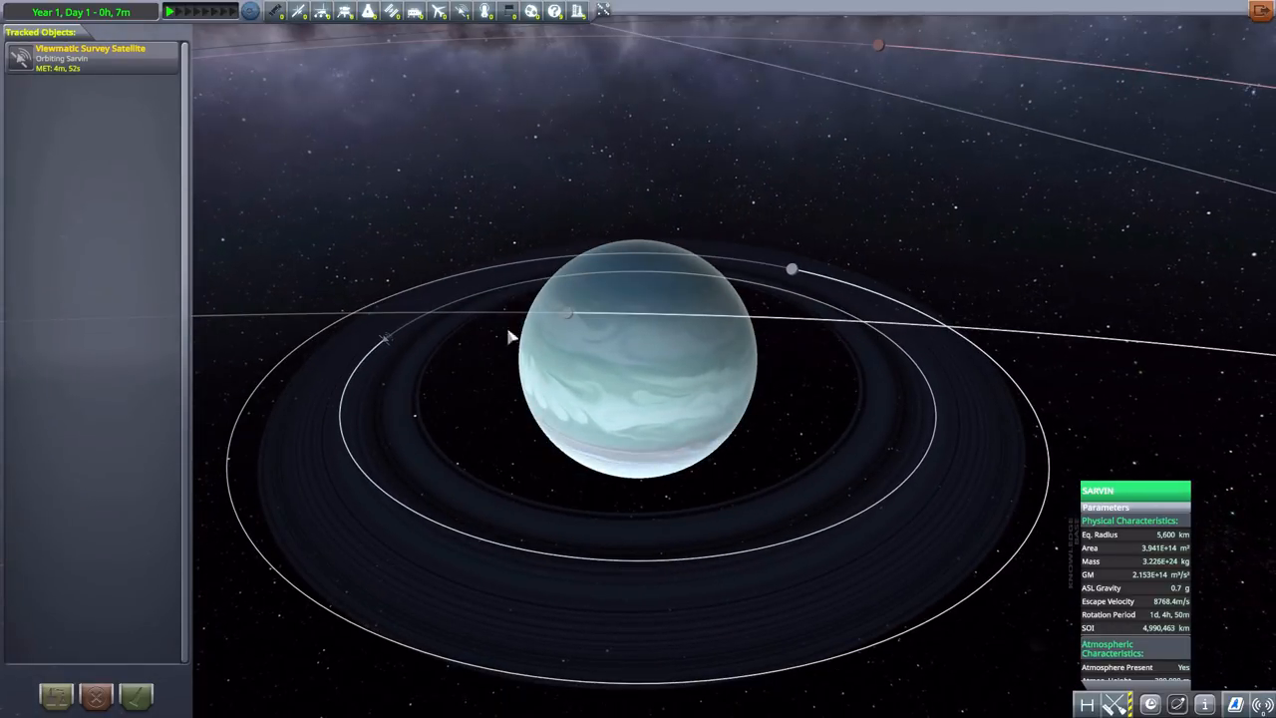
{"action": "mouse_move", "coordinate": [628, 329]}
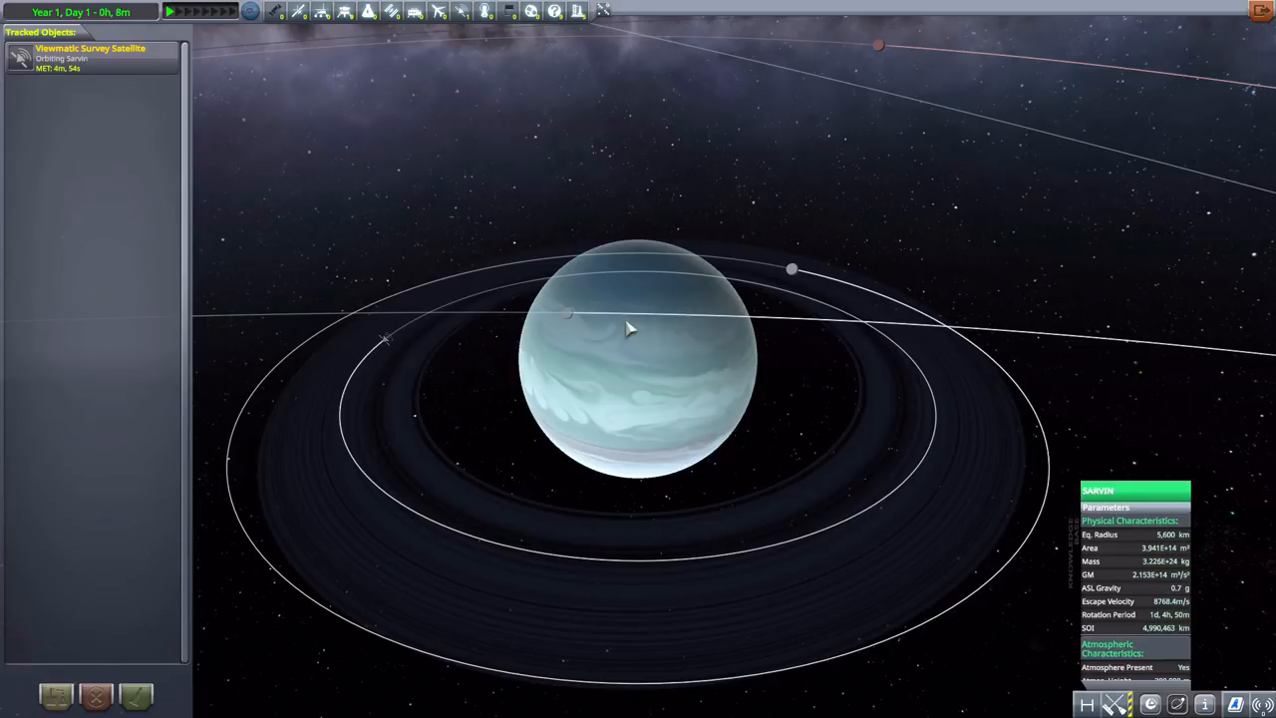
{"action": "mouse_move", "coordinate": [694, 229]}
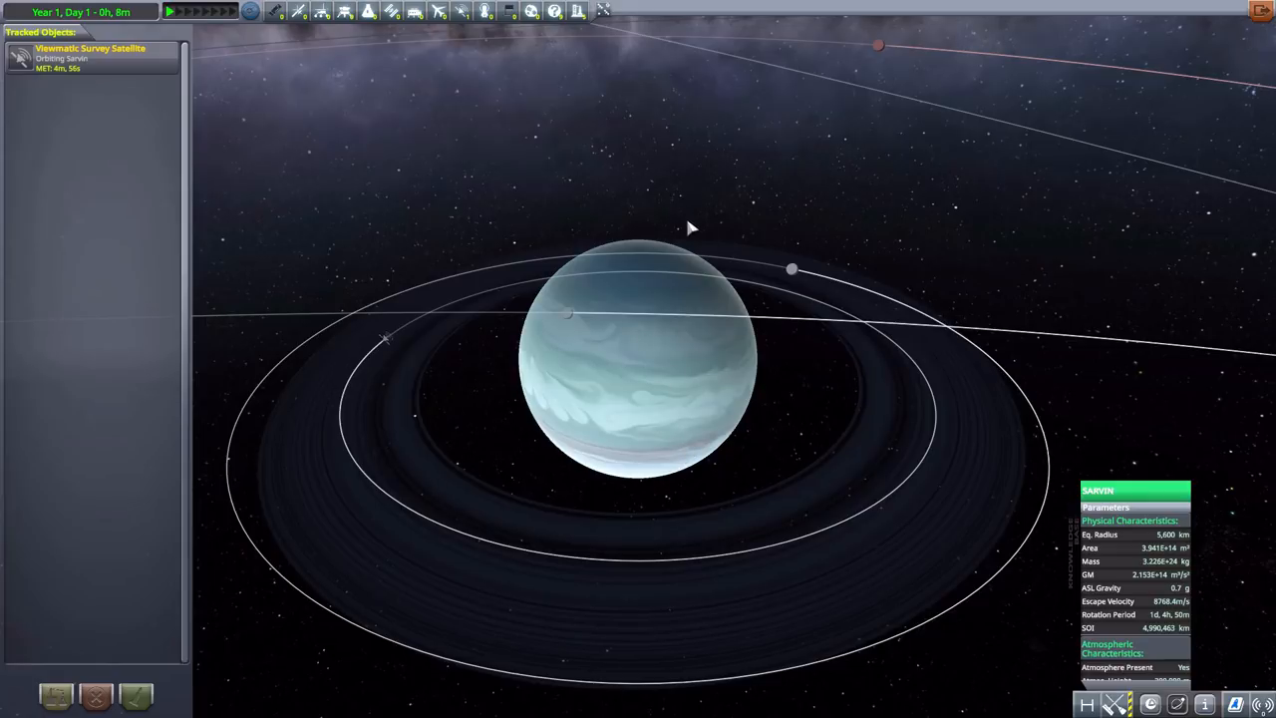
- Zoom the Tracking Station view out around the ringed pale blue planet to show its moon orbits
{"action": "scroll", "scroll_direction": "down", "scroll_amount": 3}
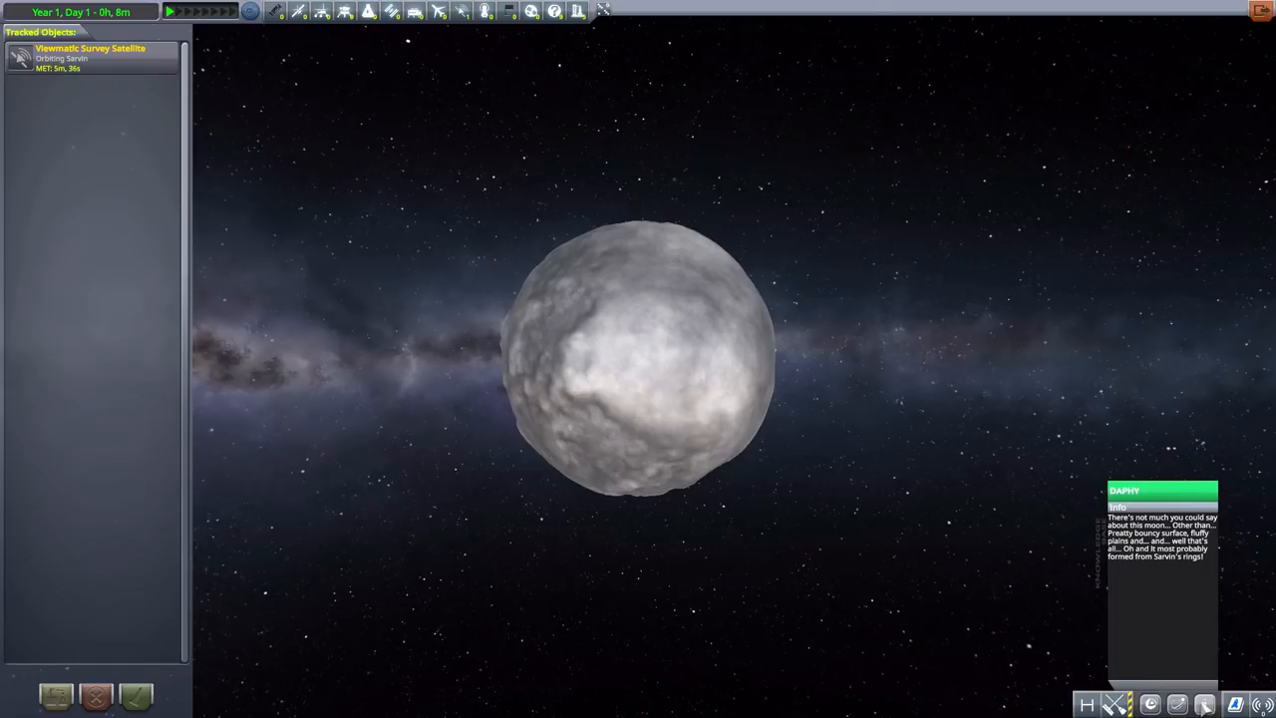
- Focus the Tracking Station on the moon Potatus and zoom out to view it with its physical characteristics
{"action": "left_click", "coordinate": [1205, 706]}
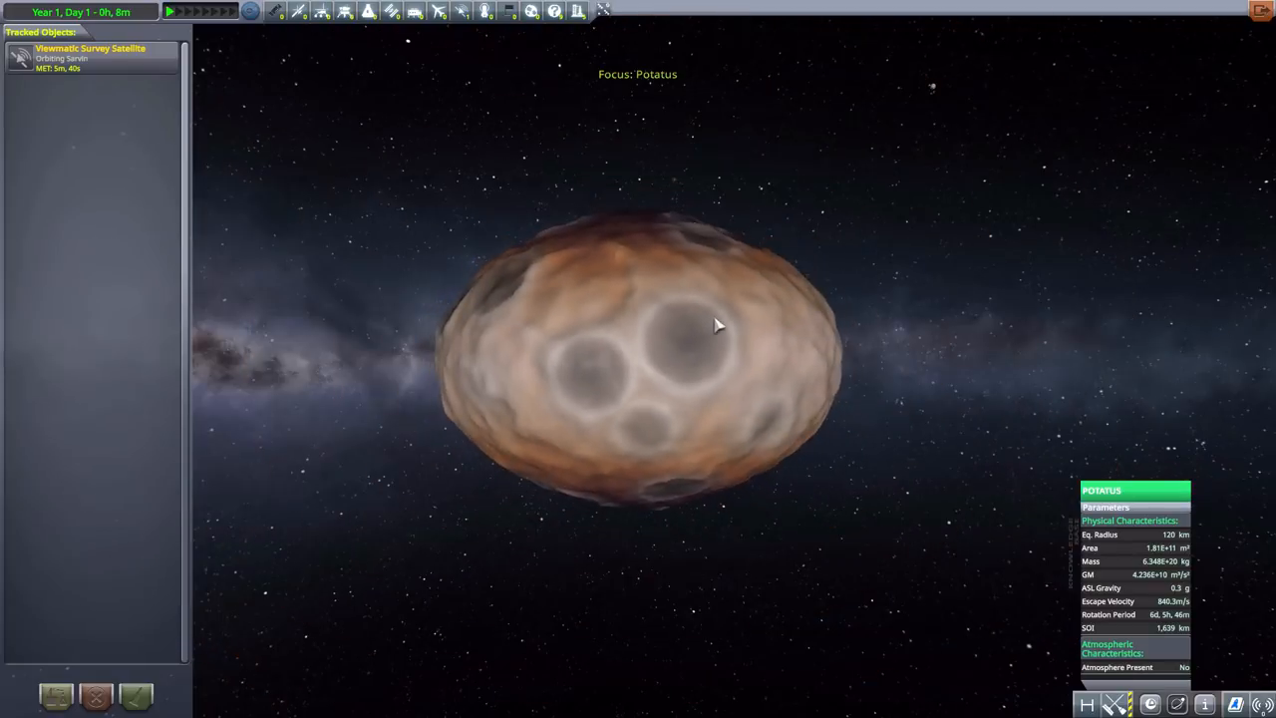
{"action": "scroll", "scroll_direction": "down", "scroll_amount": 3}
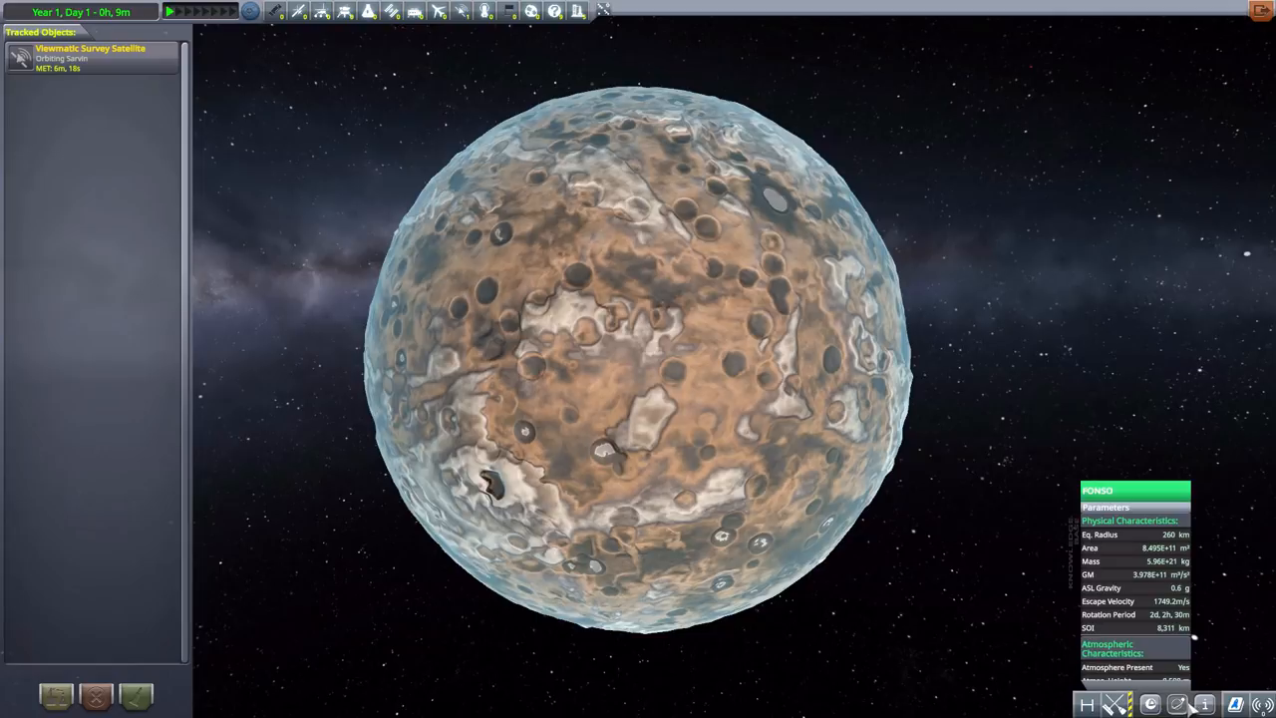
{"action": "mouse_move", "coordinate": [845, 343]}
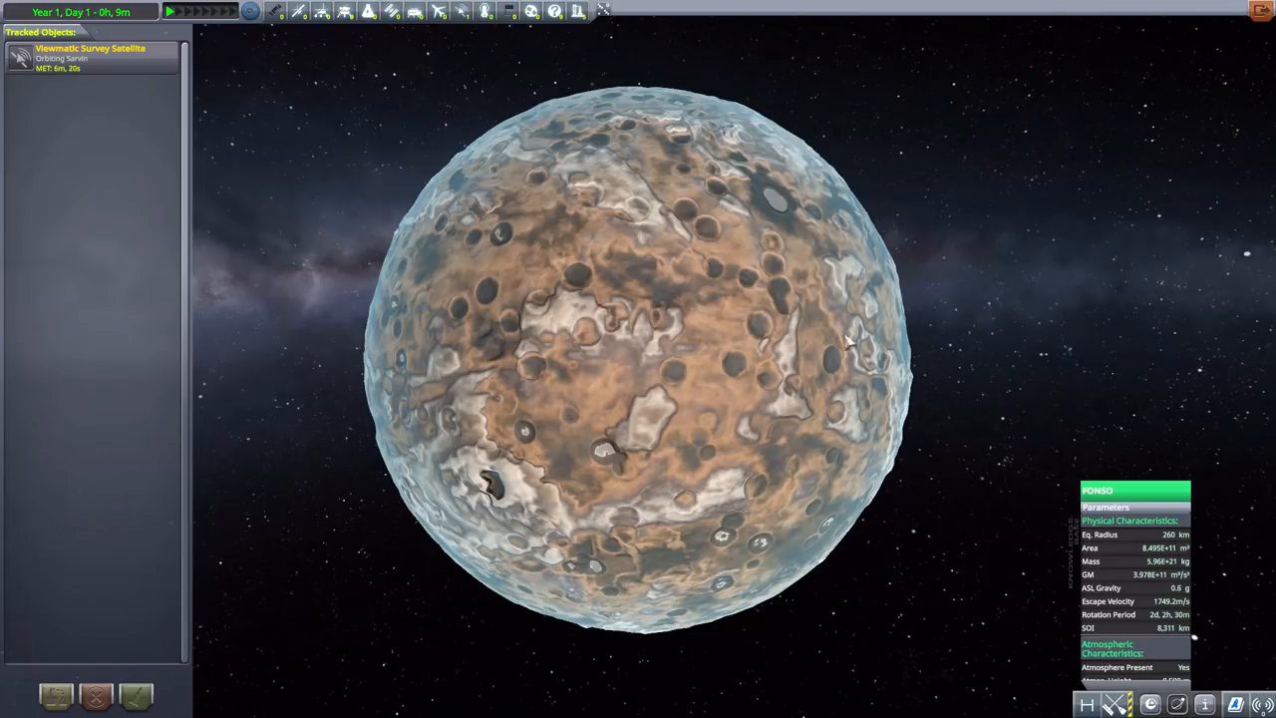
{"action": "mouse_move", "coordinate": [614, 347]}
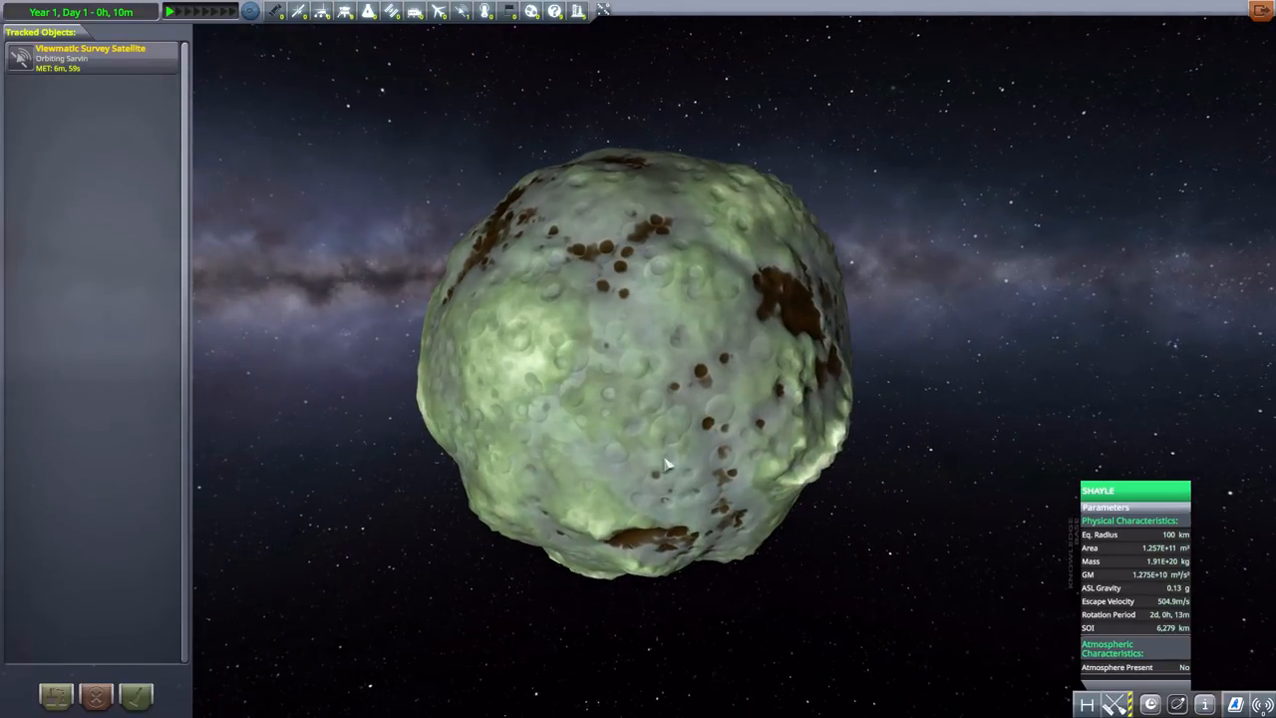
{"action": "mouse_move", "coordinate": [595, 198]}
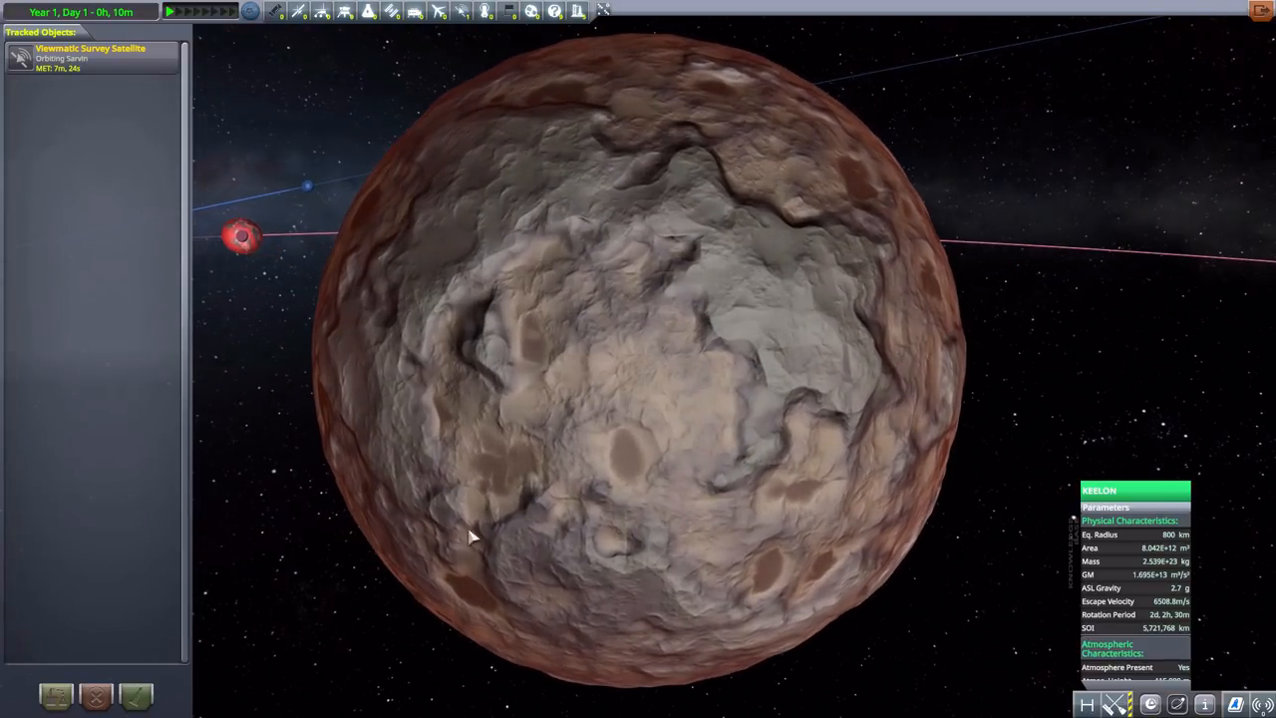
{"action": "mouse_move", "coordinate": [1057, 270]}
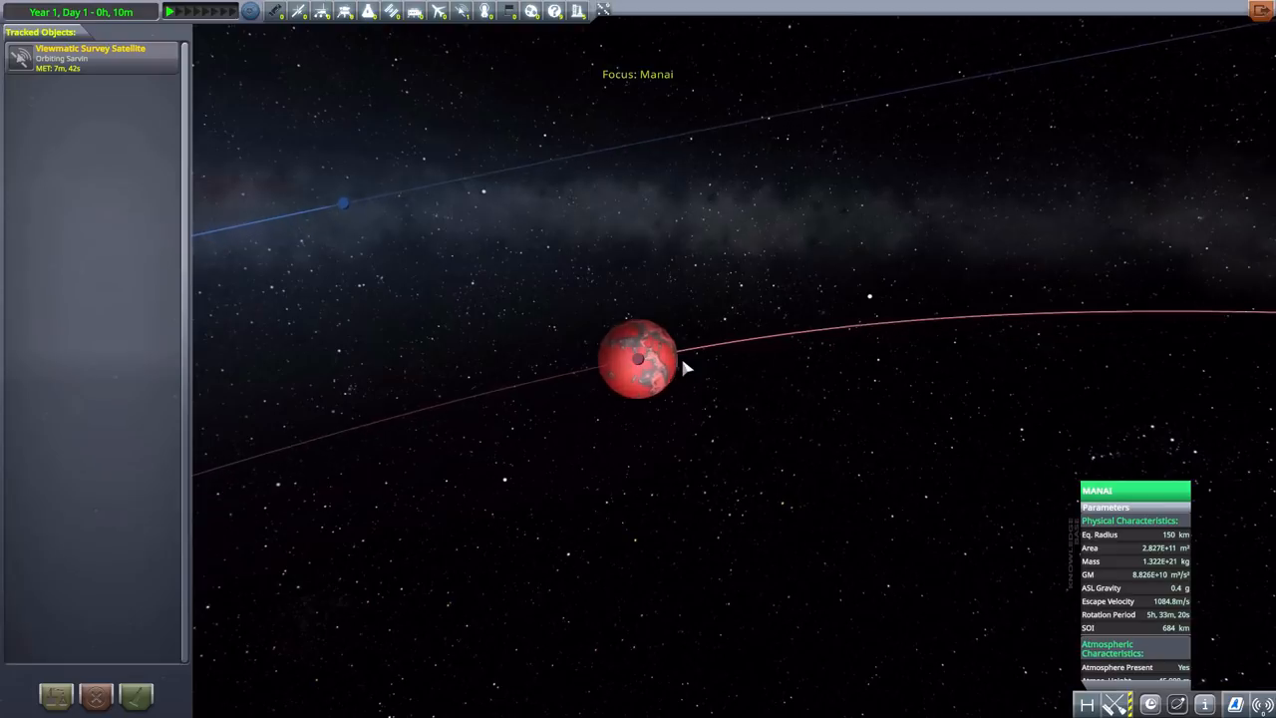
- Zoom in on the red moon Manai to see its grey-streaked surface up close
{"action": "scroll", "scroll_direction": "up", "scroll_amount": 3}
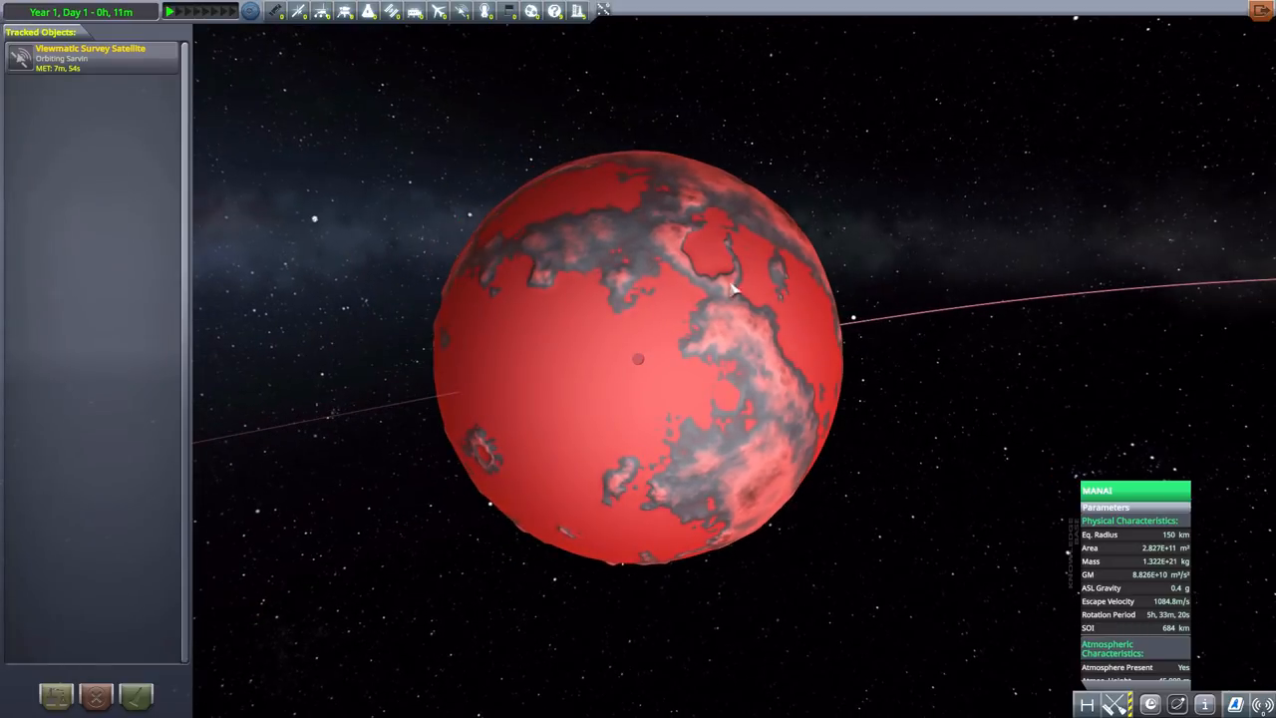
{"action": "mouse_move", "coordinate": [563, 387]}
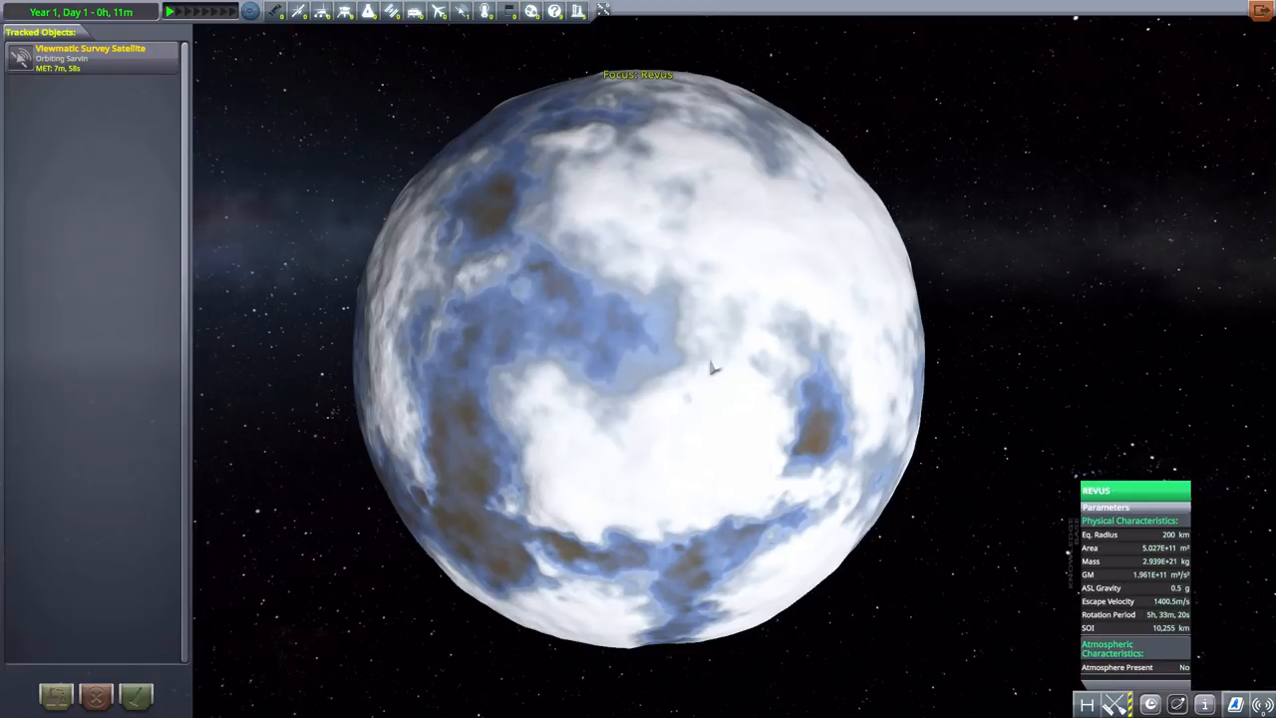
{"action": "mouse_move", "coordinate": [566, 234]}
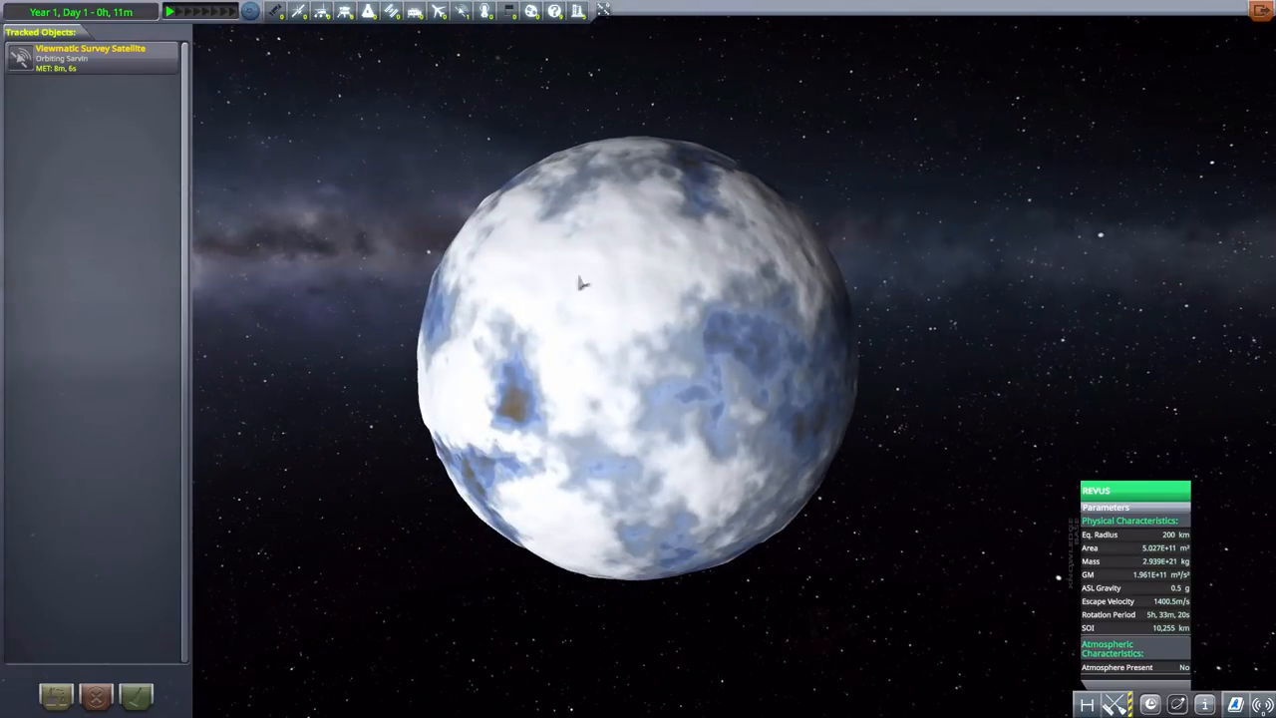
{"action": "mouse_move", "coordinate": [695, 591]}
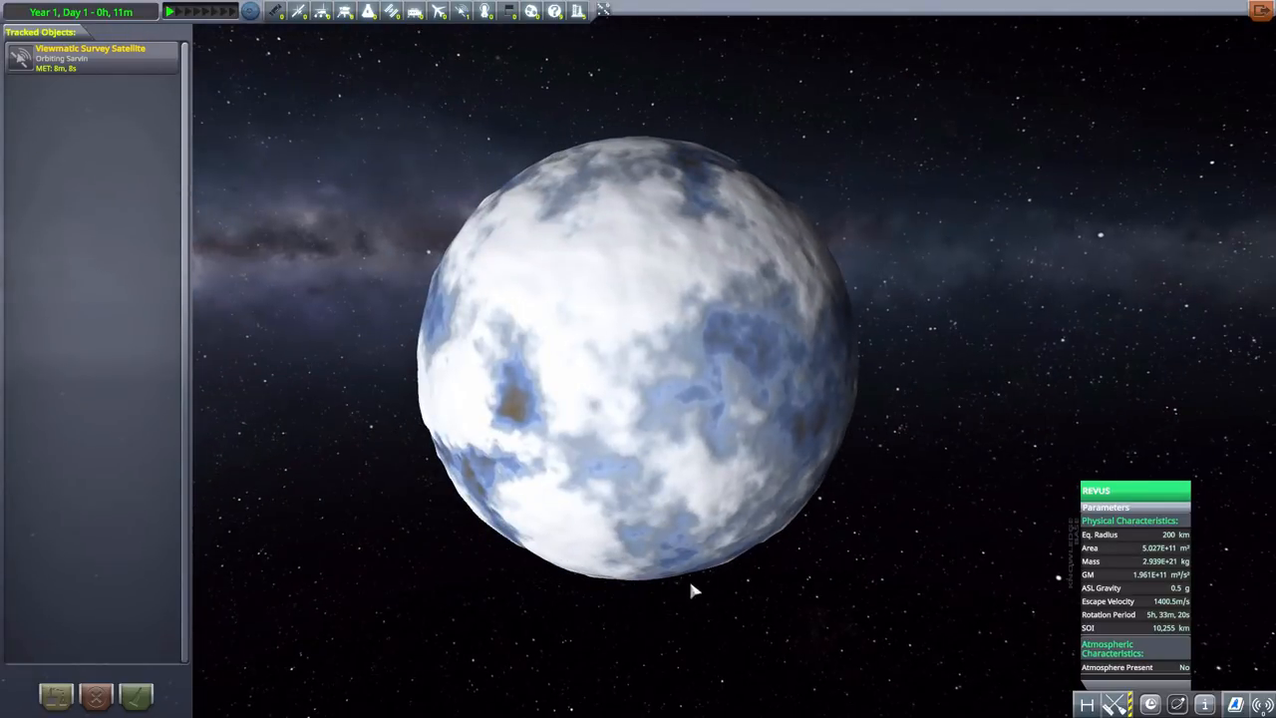
{"action": "mouse_move", "coordinate": [537, 335]}
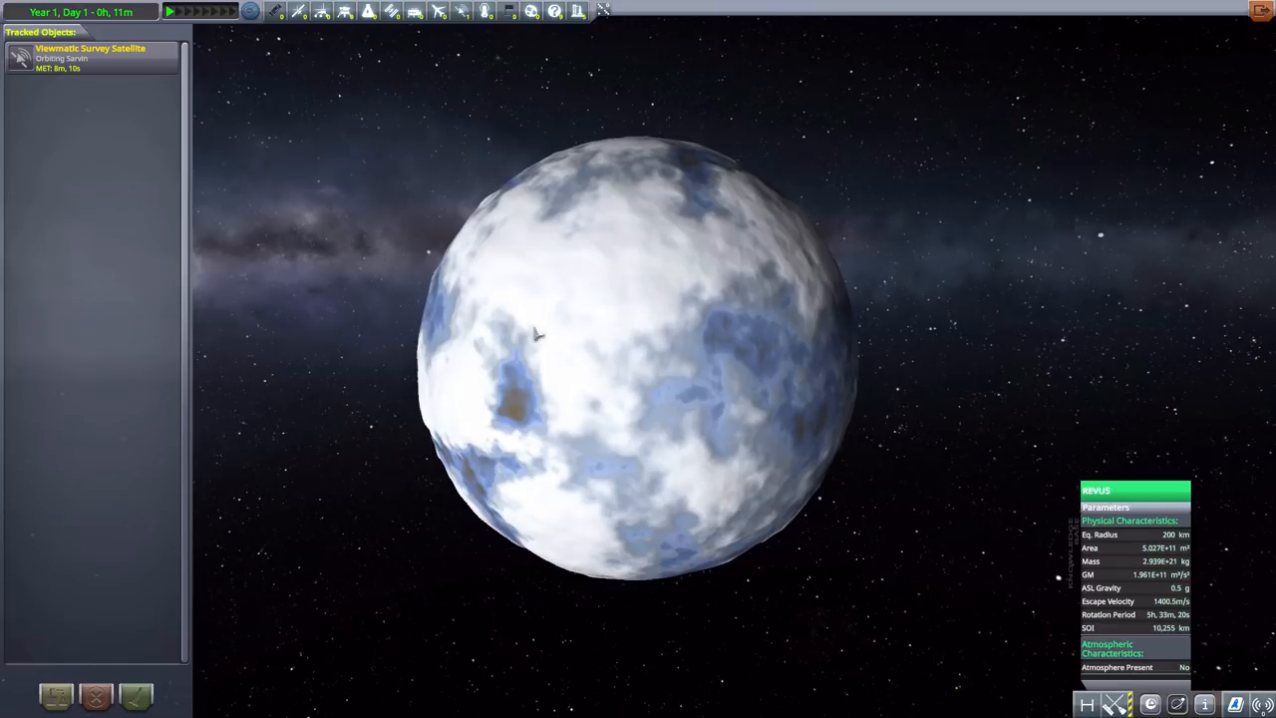
{"action": "mouse_move", "coordinate": [623, 395]}
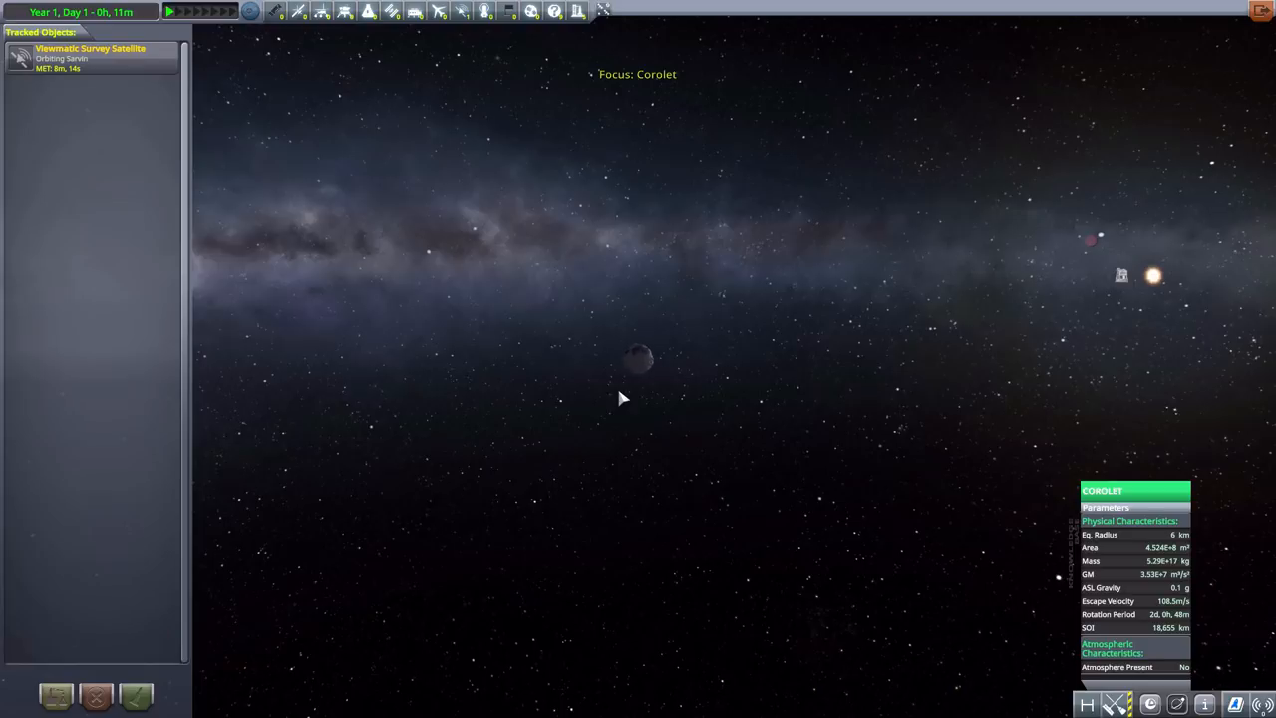
- Zoom in on the small grey moon Corolet to inspect its lumpy, bluish-patched shape
{"action": "scroll", "scroll_direction": "up", "scroll_amount": 3}
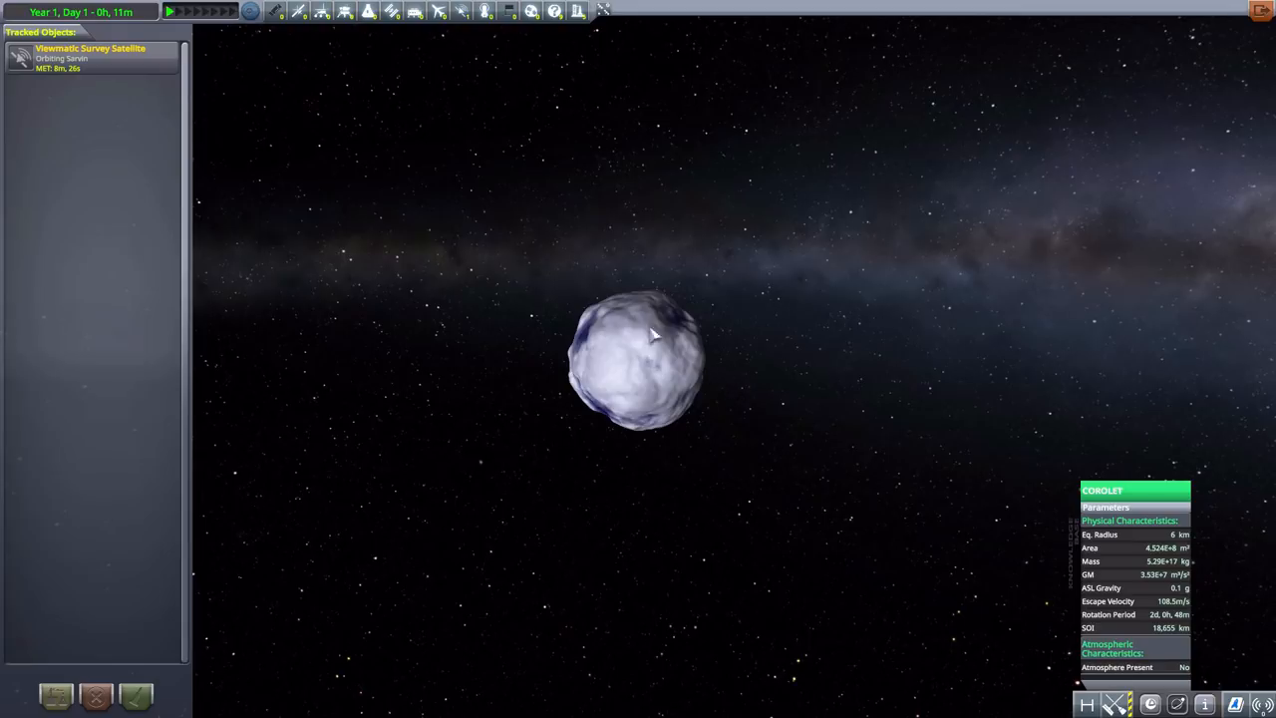
{"action": "mouse_move", "coordinate": [38, 231]}
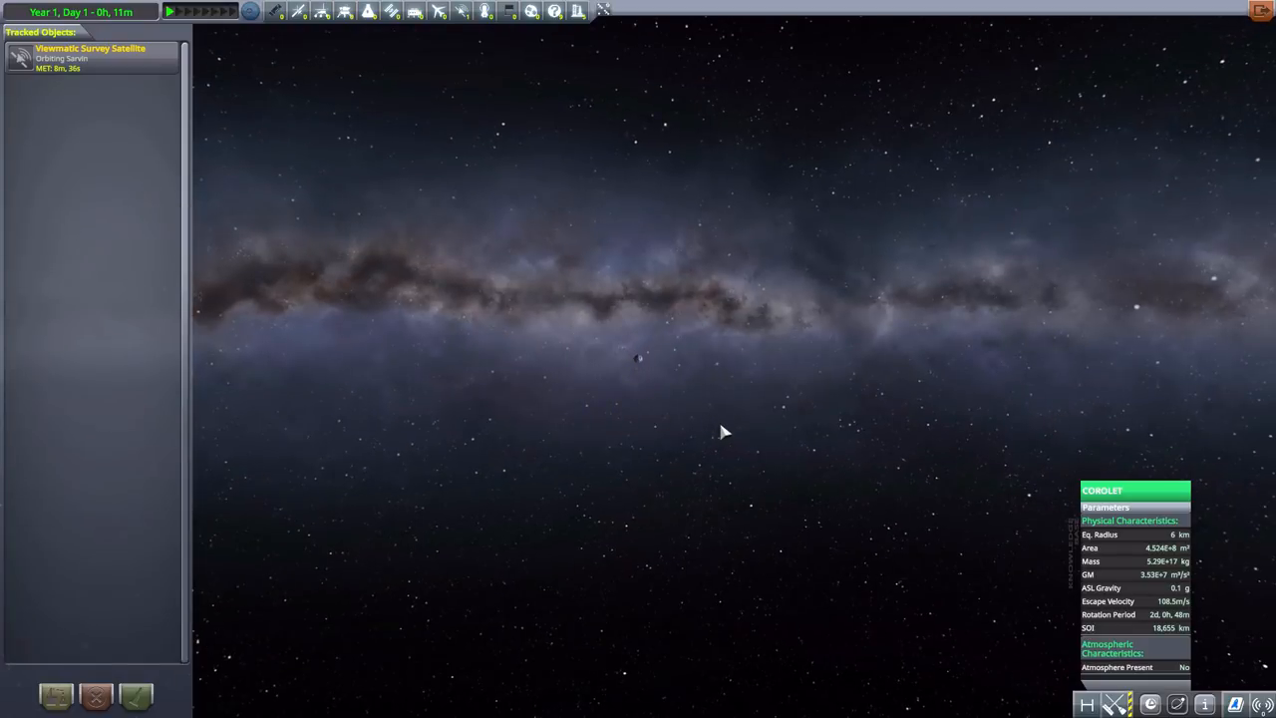
{"action": "mouse_move", "coordinate": [728, 459]}
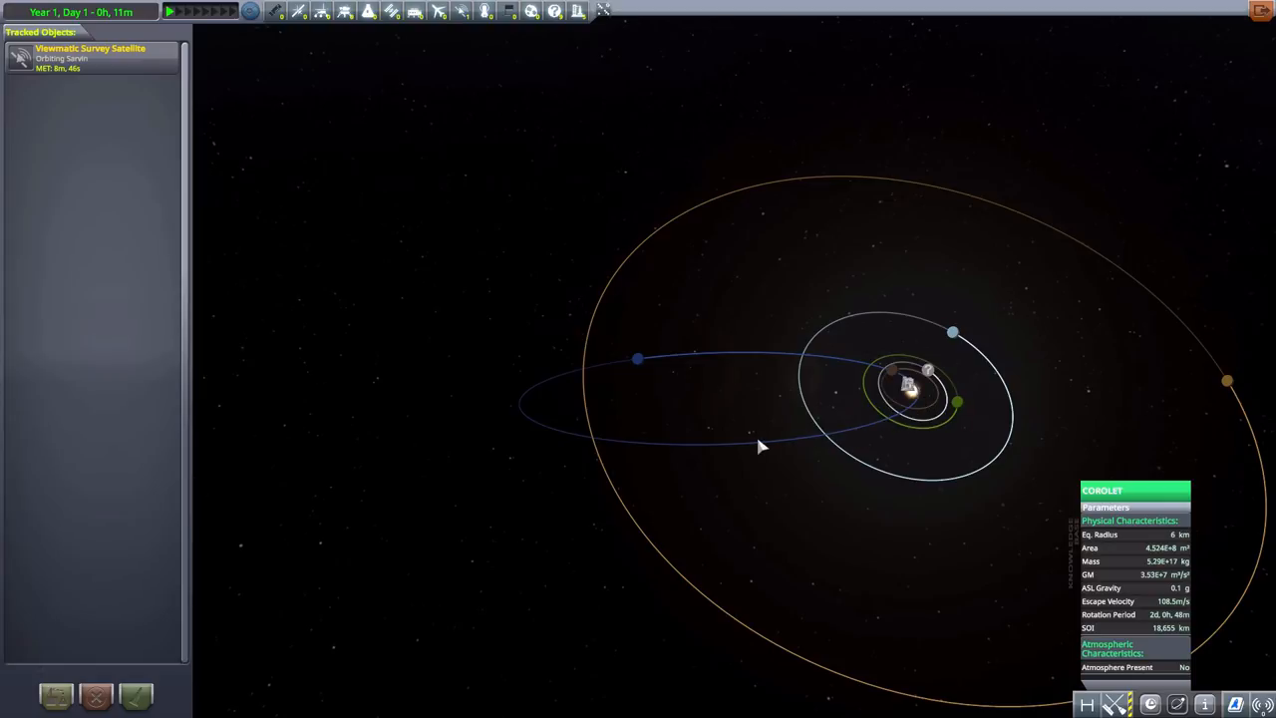
{"action": "mouse_move", "coordinate": [610, 359]}
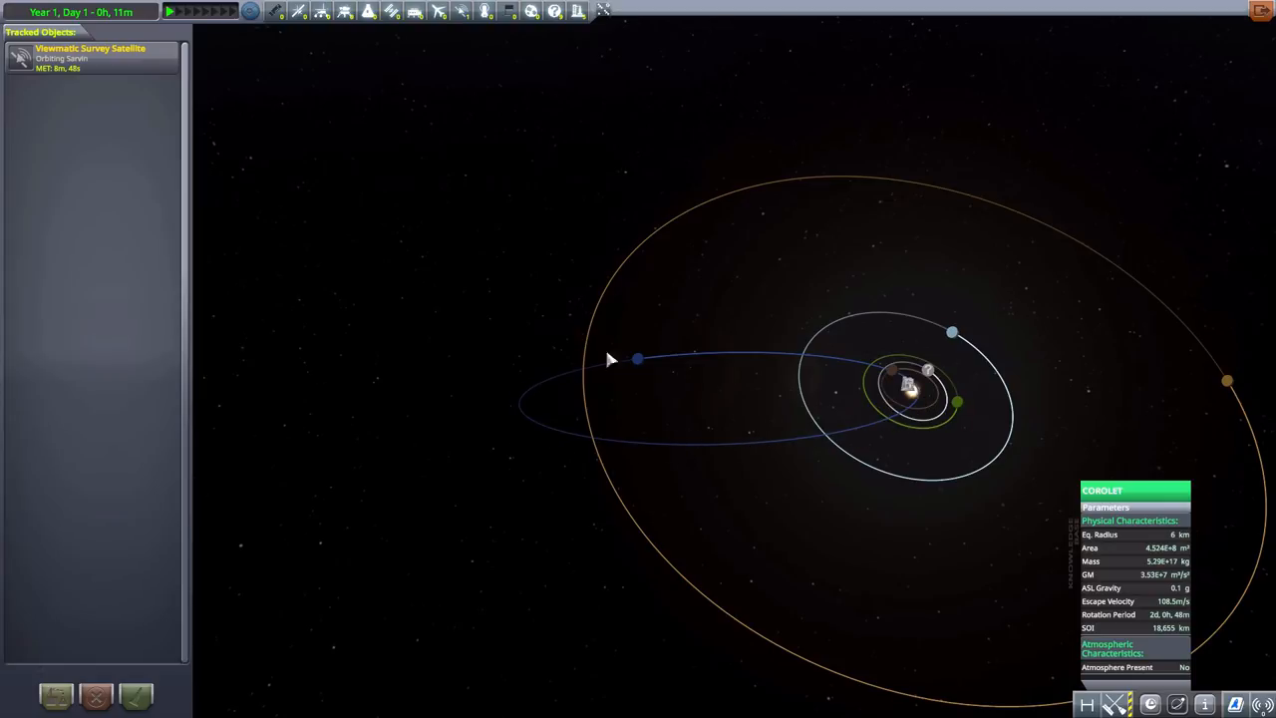